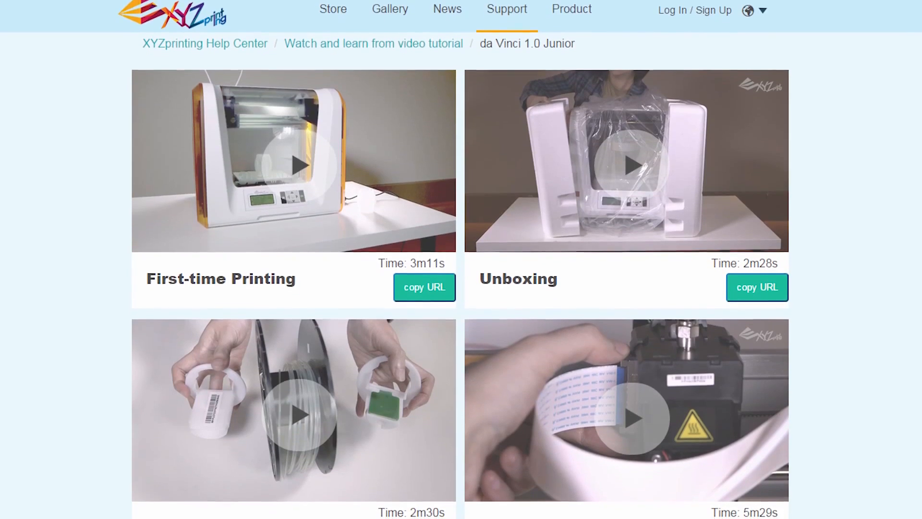
- Go from the da Vinci 1.0 Junior tutorials via Gallery to the phone case collection
{"action": "left_click", "coordinate": [389, 9]}
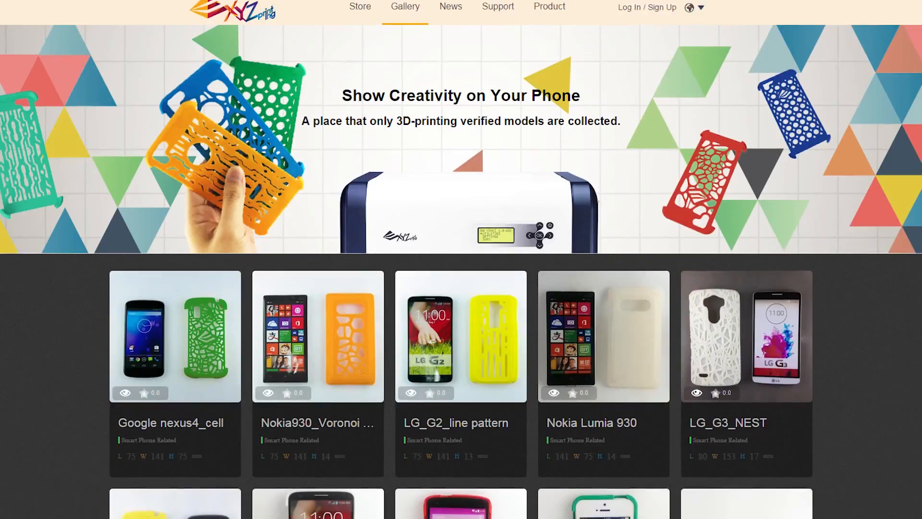
{"action": "scroll", "scroll_direction": "down", "scroll_amount": 3}
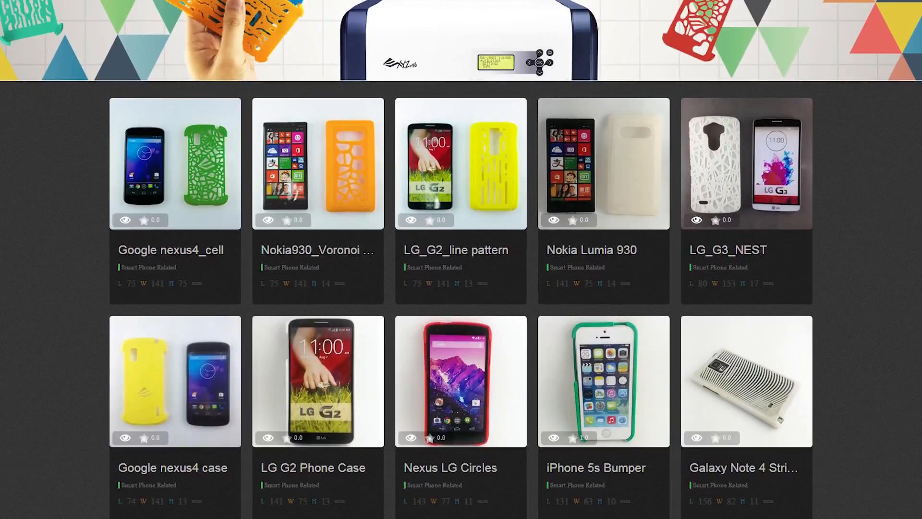